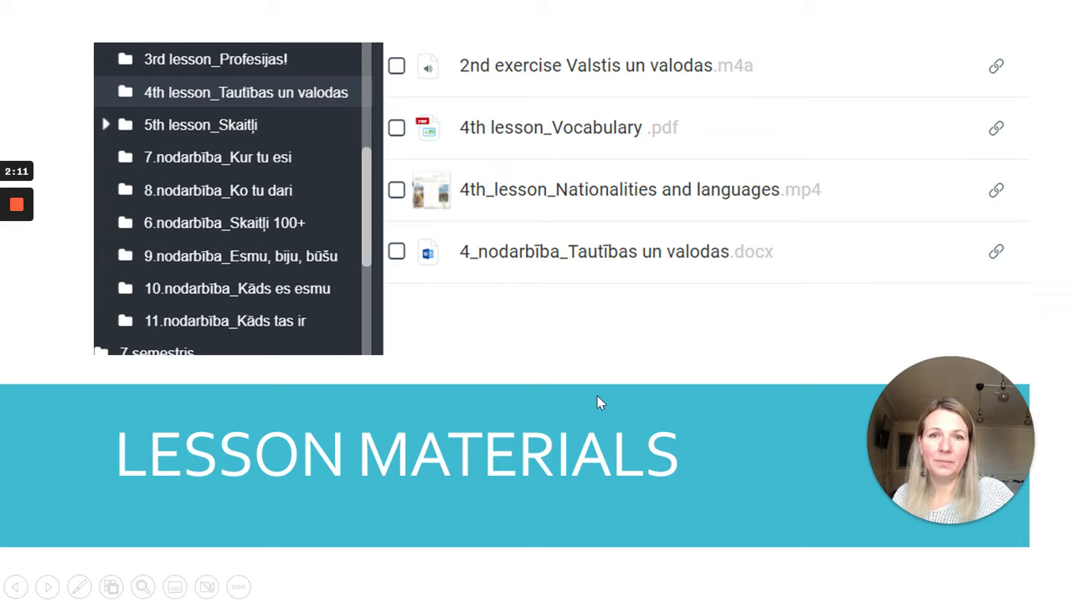
mouse_move(616, 402)
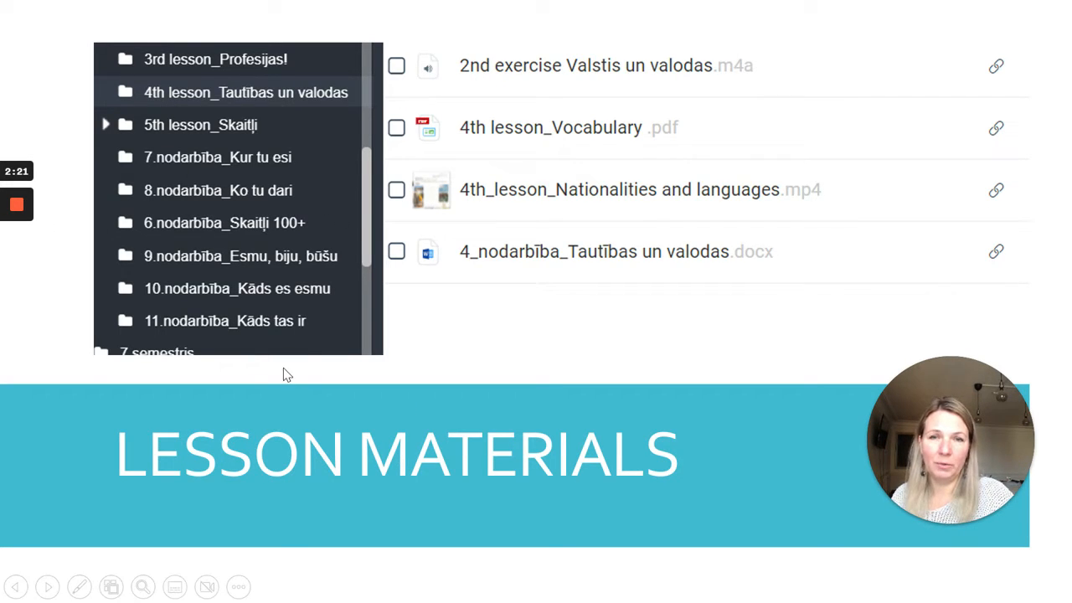
mouse_move(609, 362)
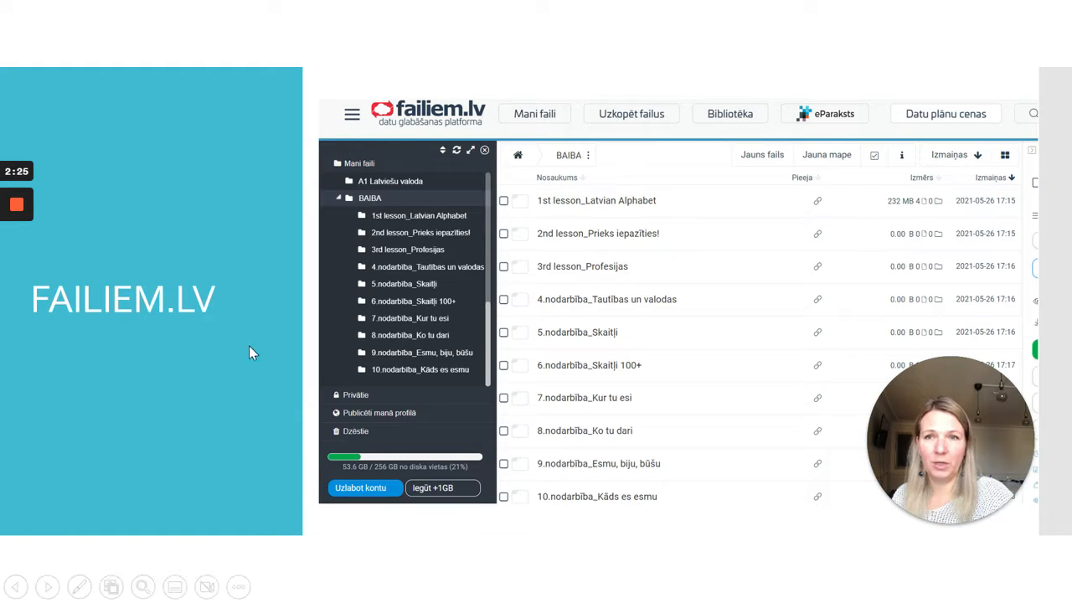
mouse_move(670, 427)
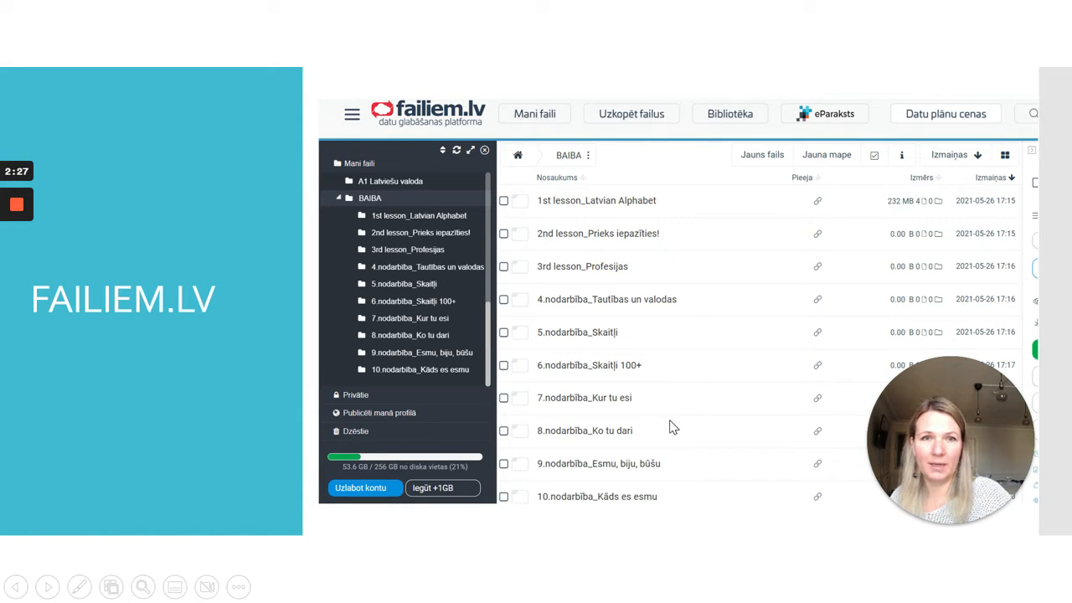
mouse_move(436, 217)
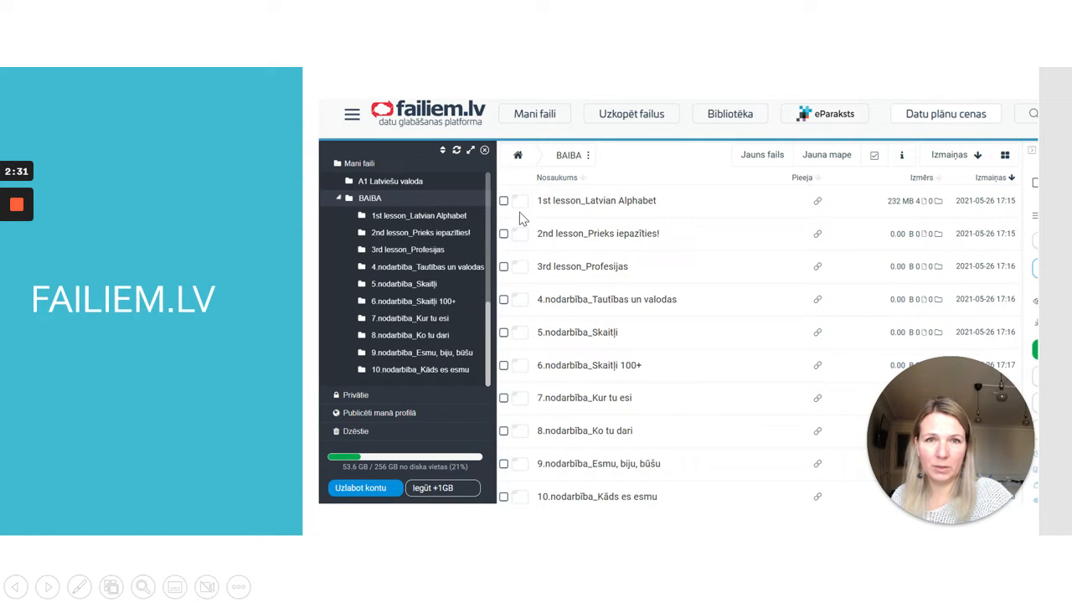
mouse_move(633, 209)
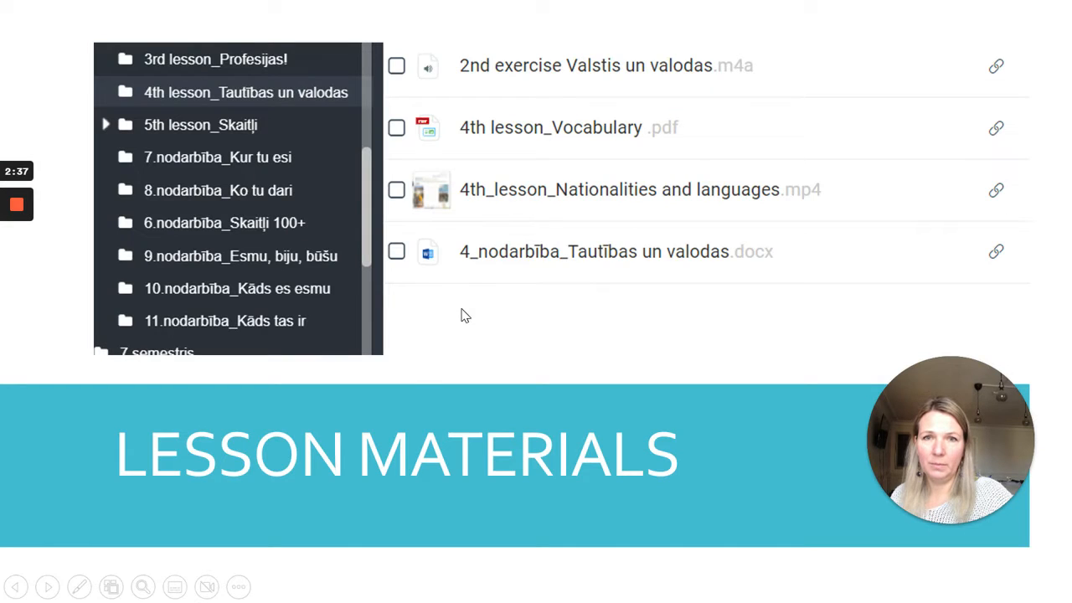
mouse_move(522, 67)
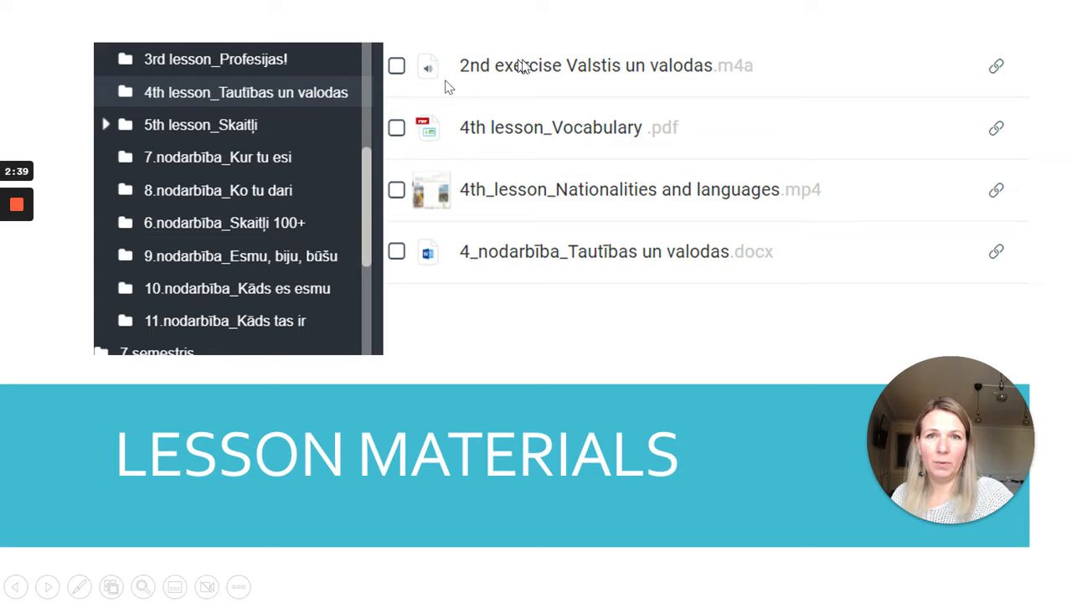
mouse_move(444, 248)
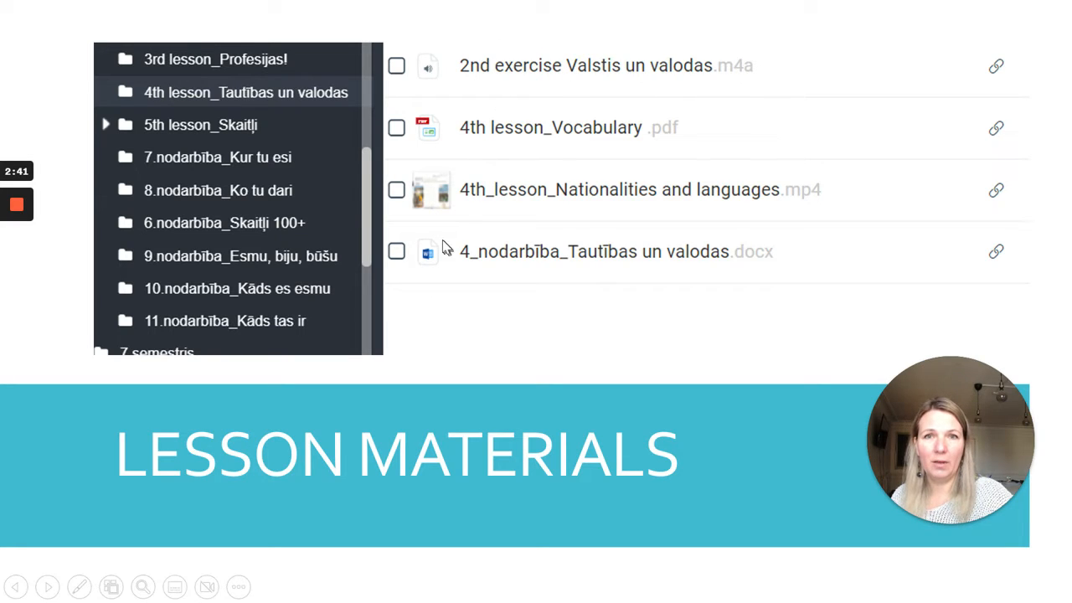
mouse_move(556, 209)
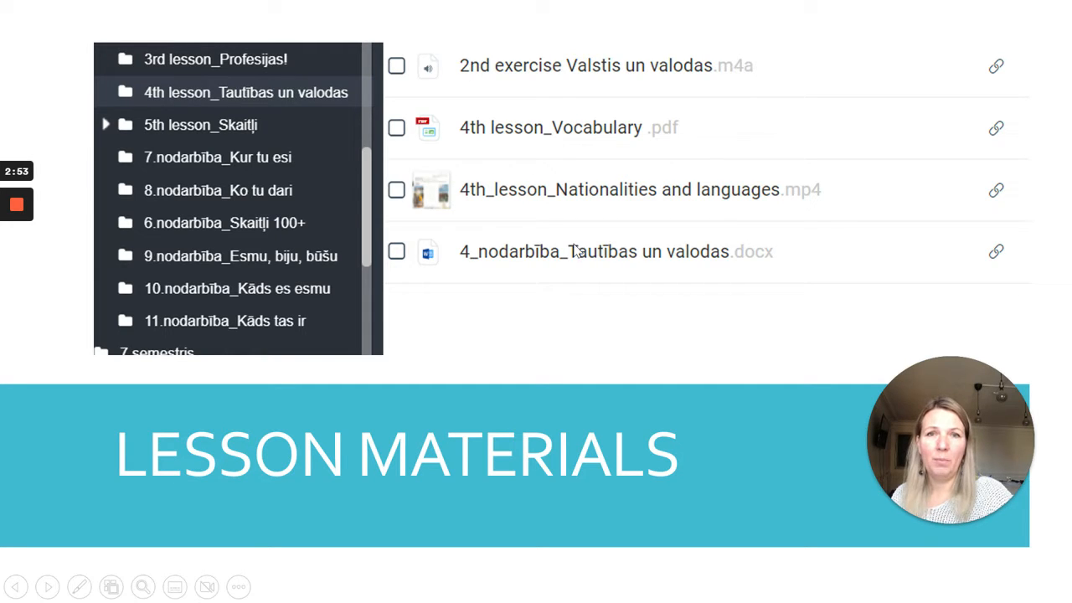
mouse_move(582, 284)
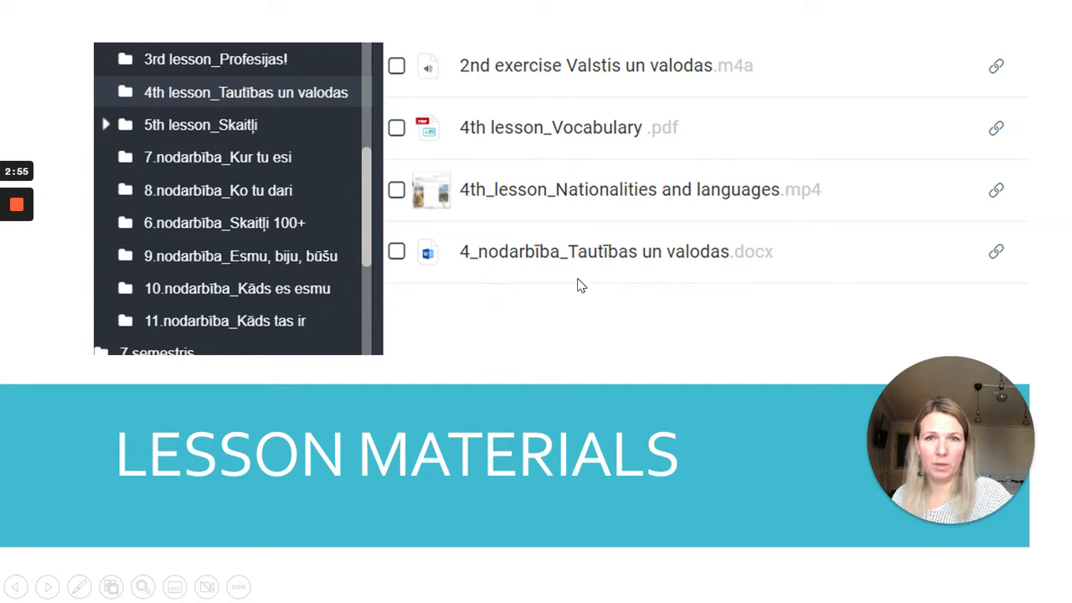
mouse_move(477, 281)
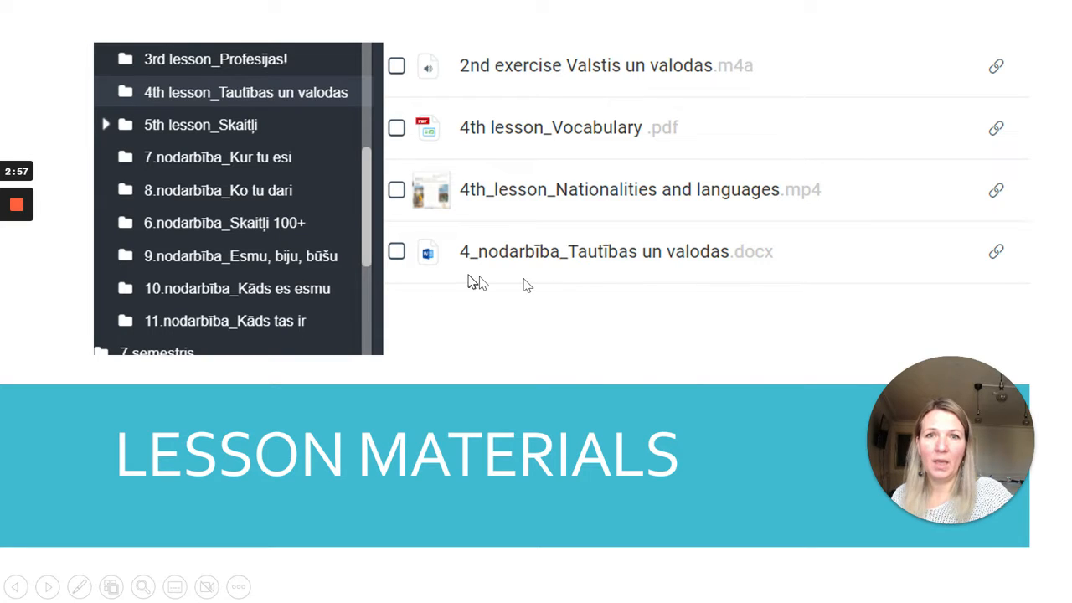
mouse_move(578, 288)
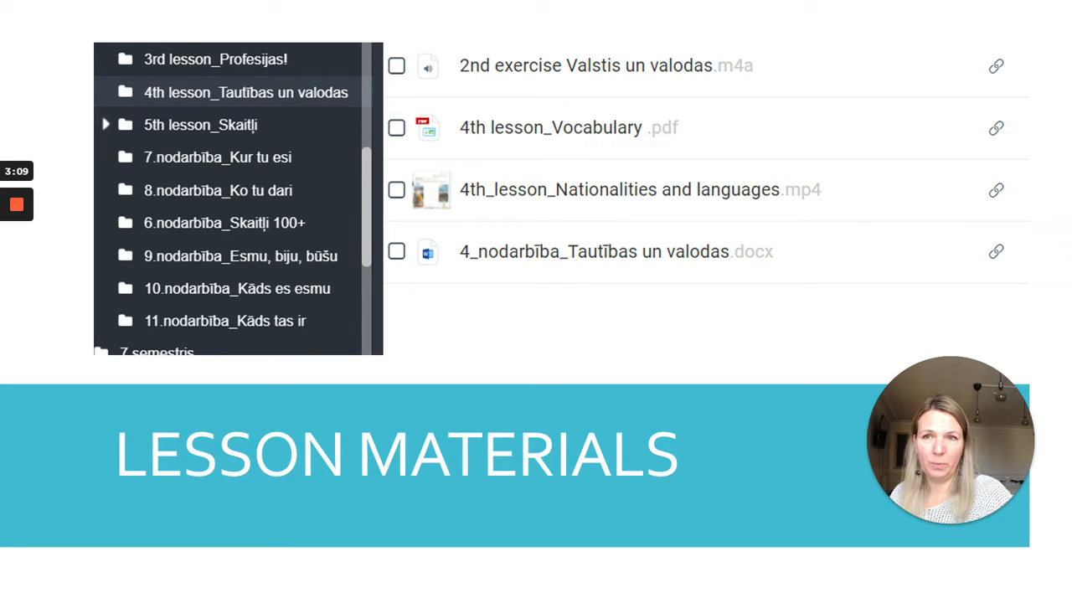
mouse_move(338, 456)
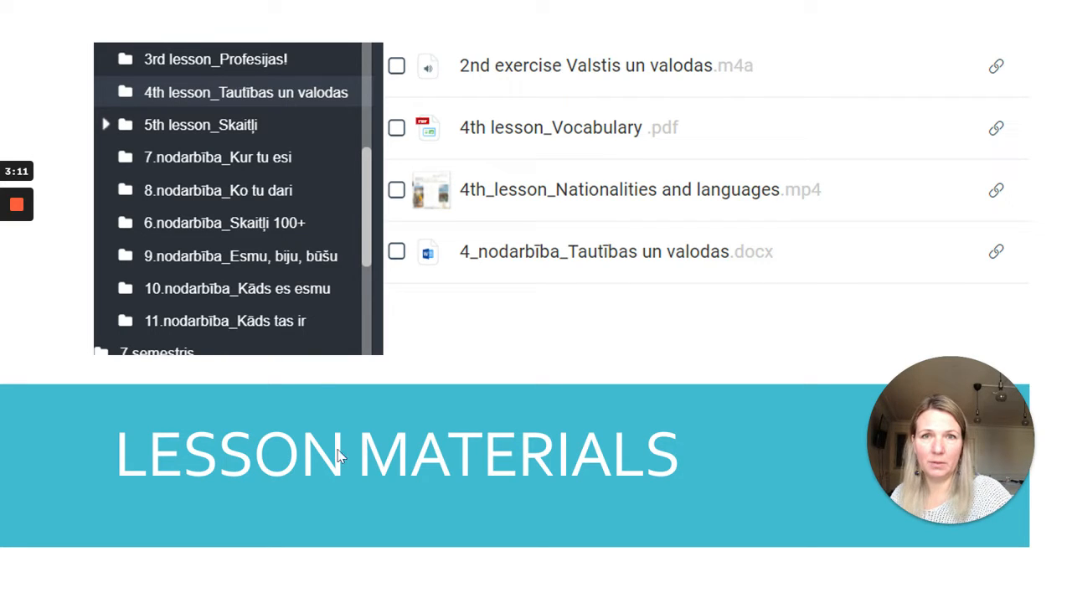
mouse_move(578, 322)
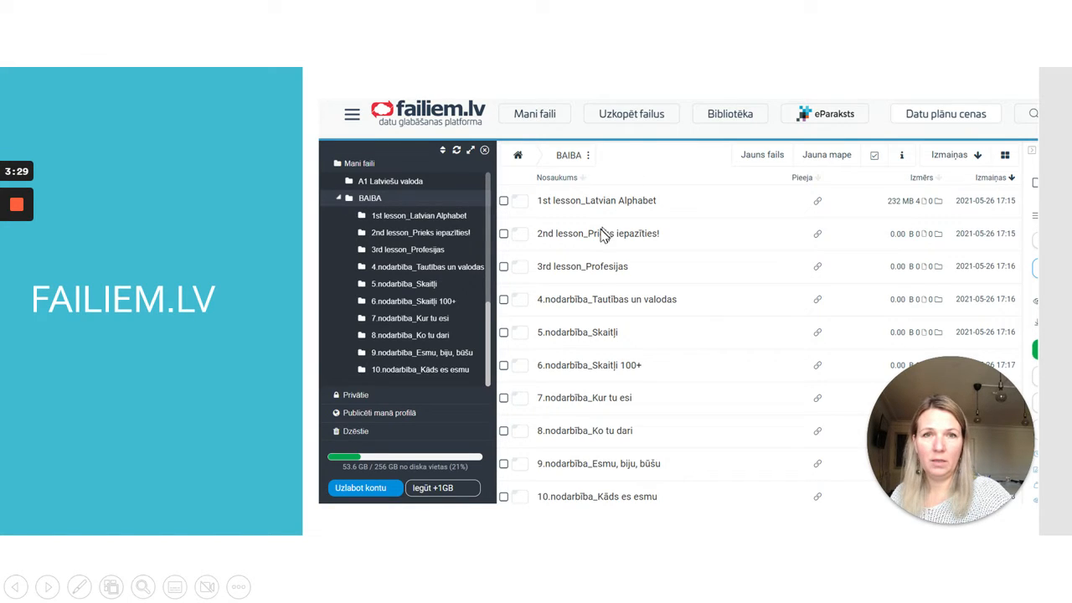
mouse_move(670, 288)
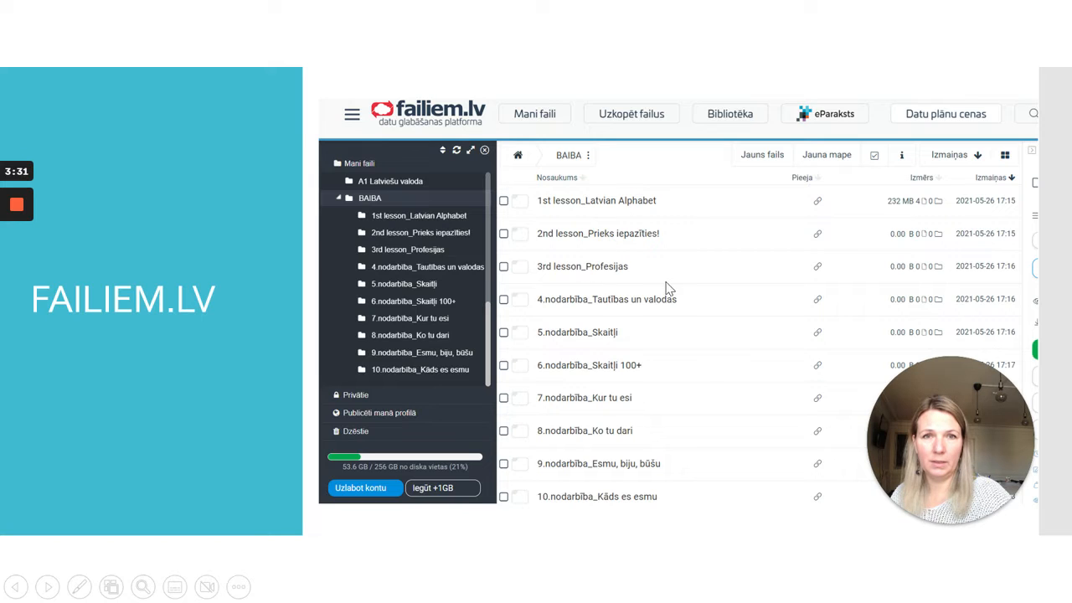
mouse_move(528, 360)
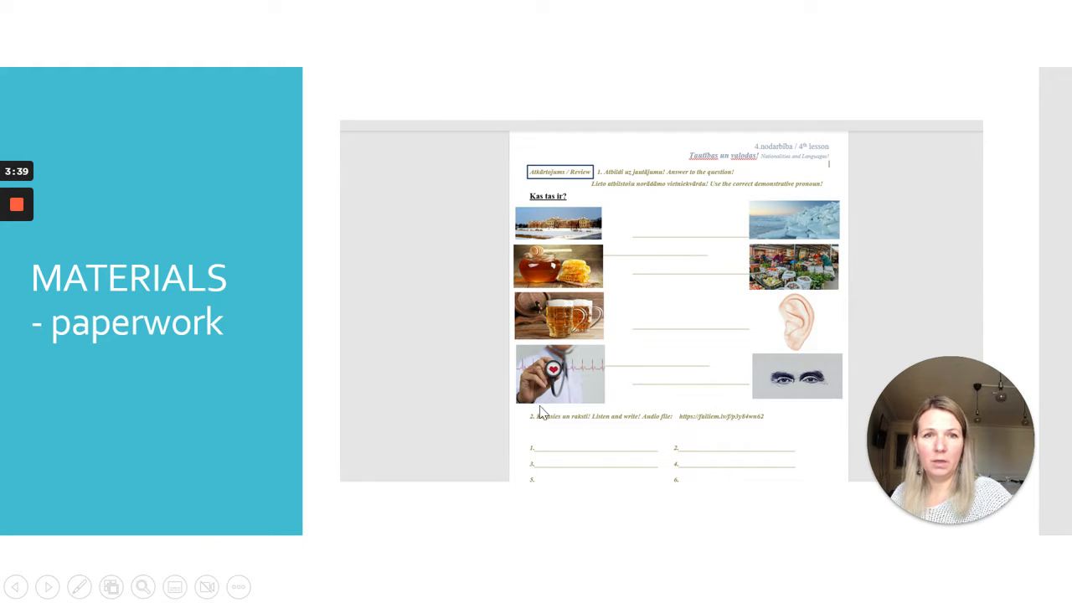
mouse_move(633, 415)
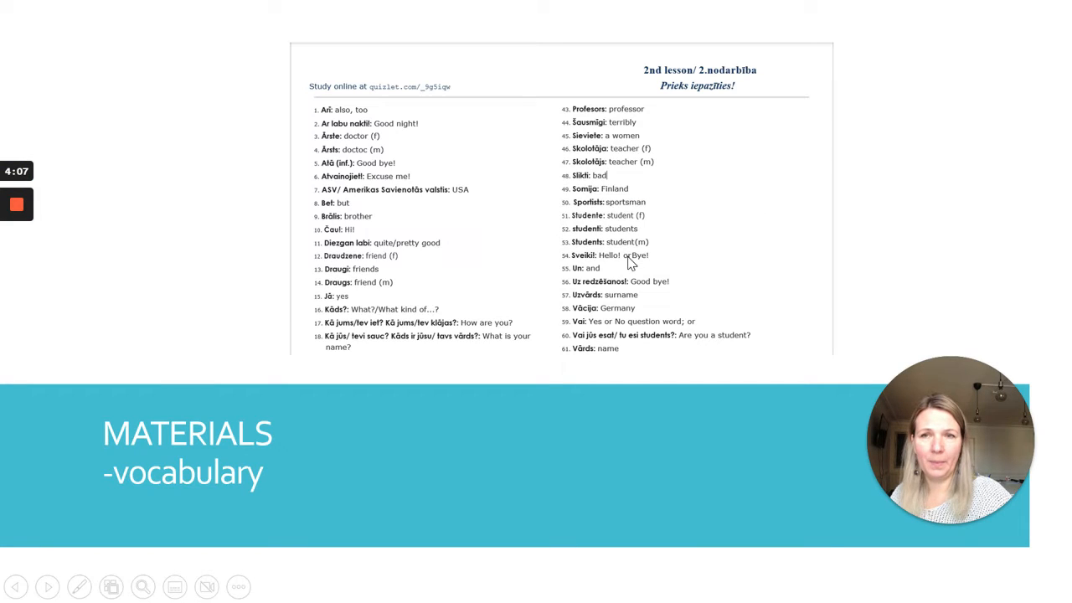
mouse_move(385, 131)
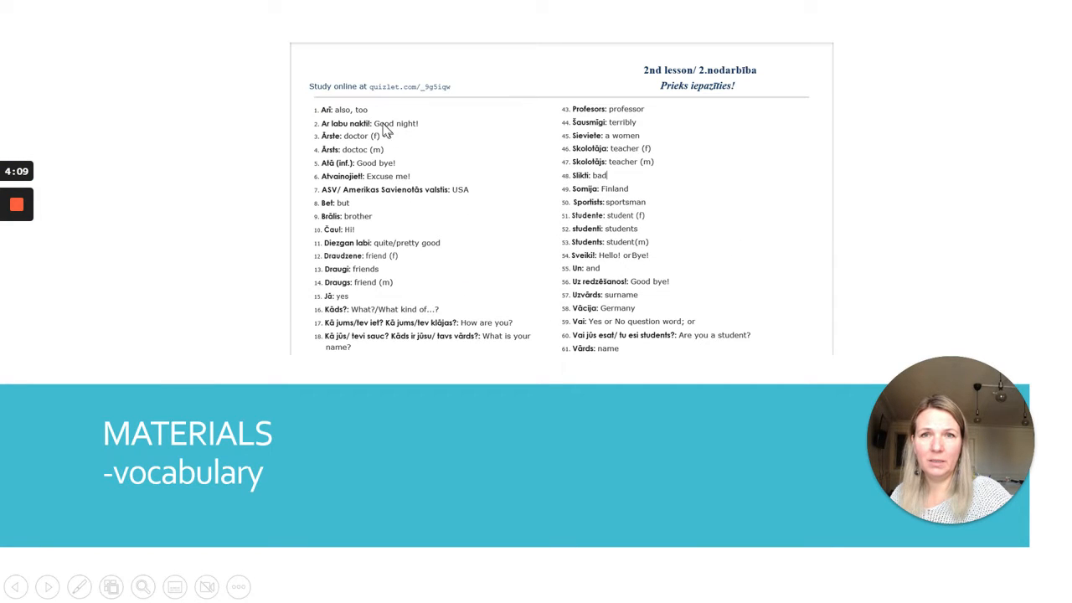
mouse_move(419, 350)
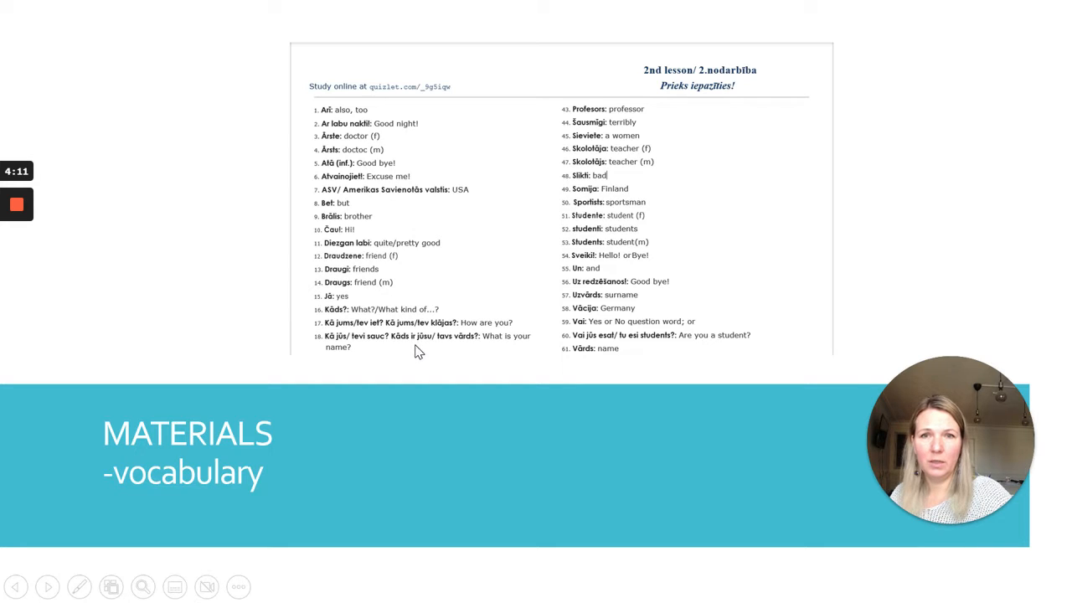
mouse_move(656, 221)
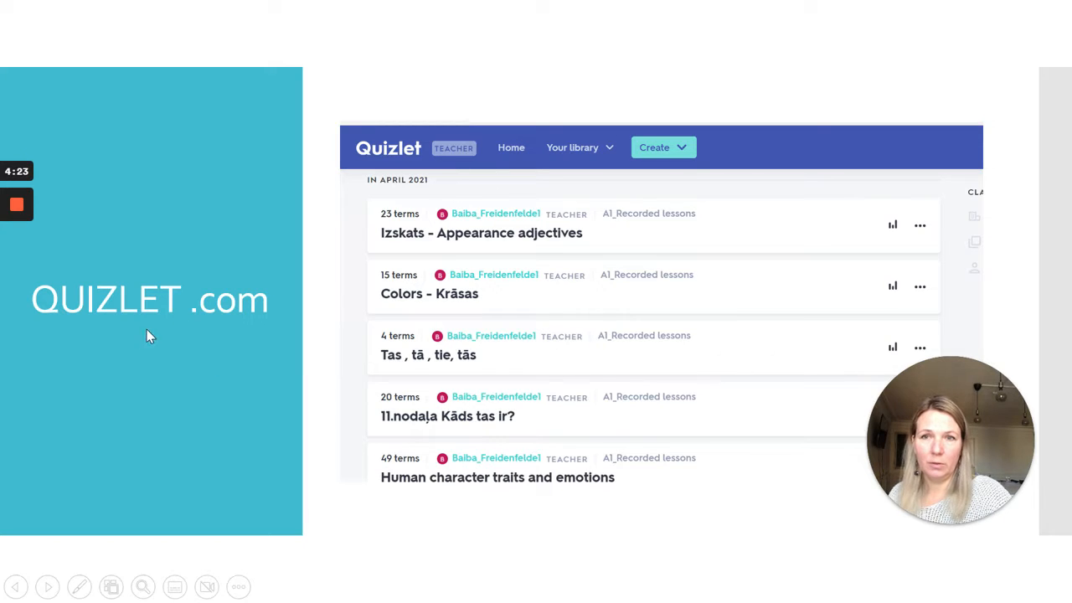
mouse_move(402, 255)
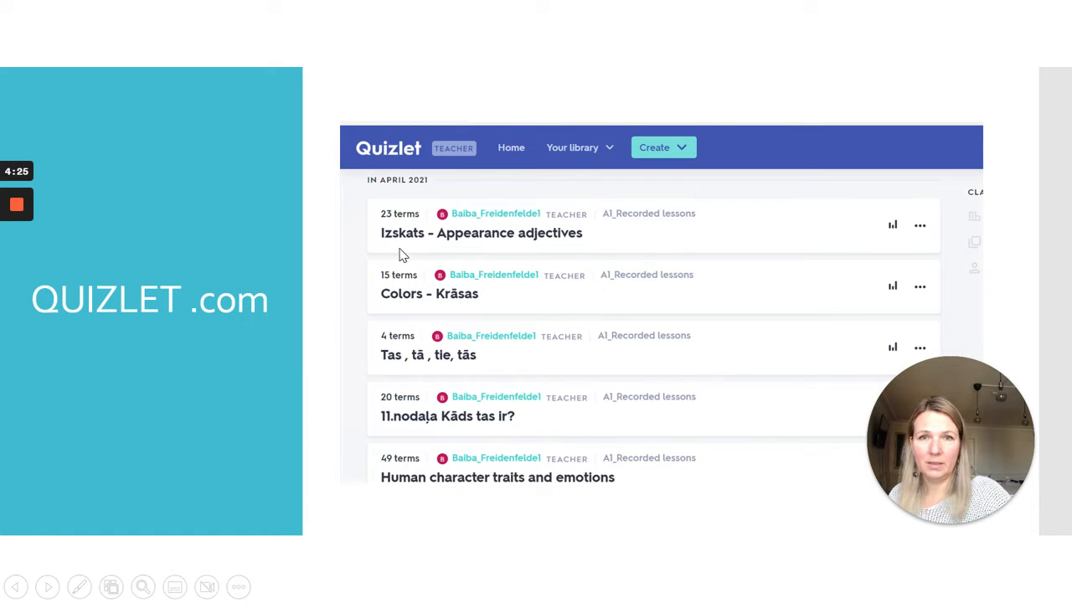
mouse_move(410, 298)
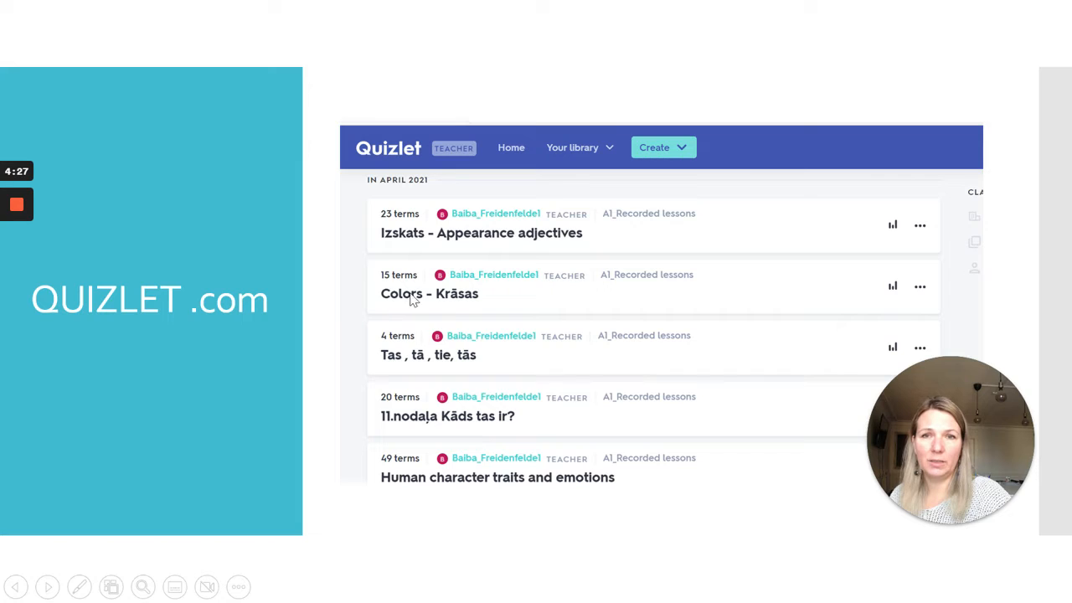
mouse_move(444, 311)
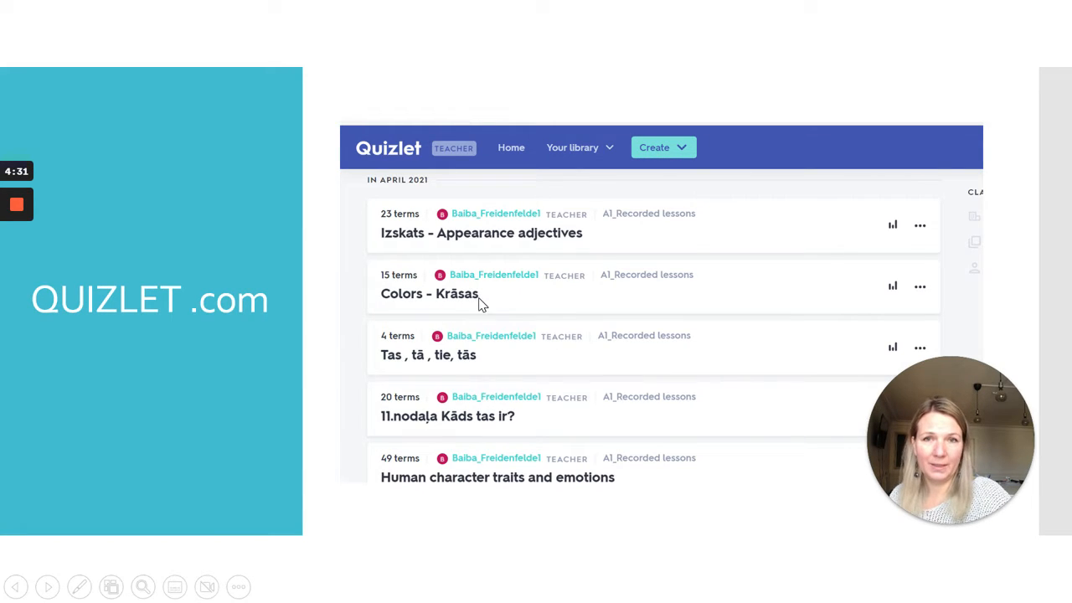
mouse_move(479, 371)
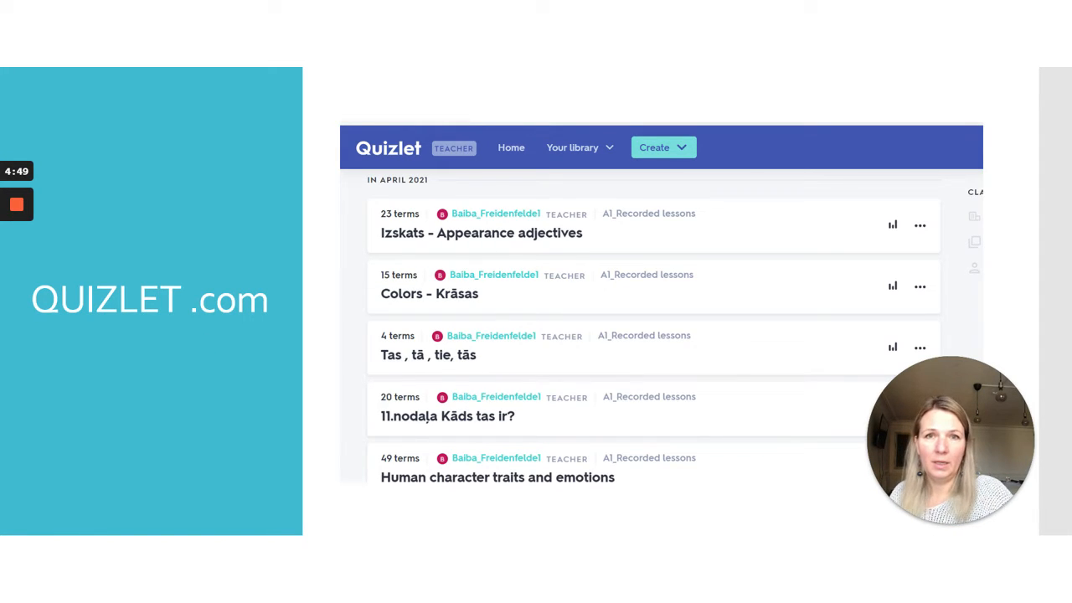
Advance to the Quizlet slide showing the 'Colors – Krāsas' set with the 'krāsa' flashcard.
click(429, 293)
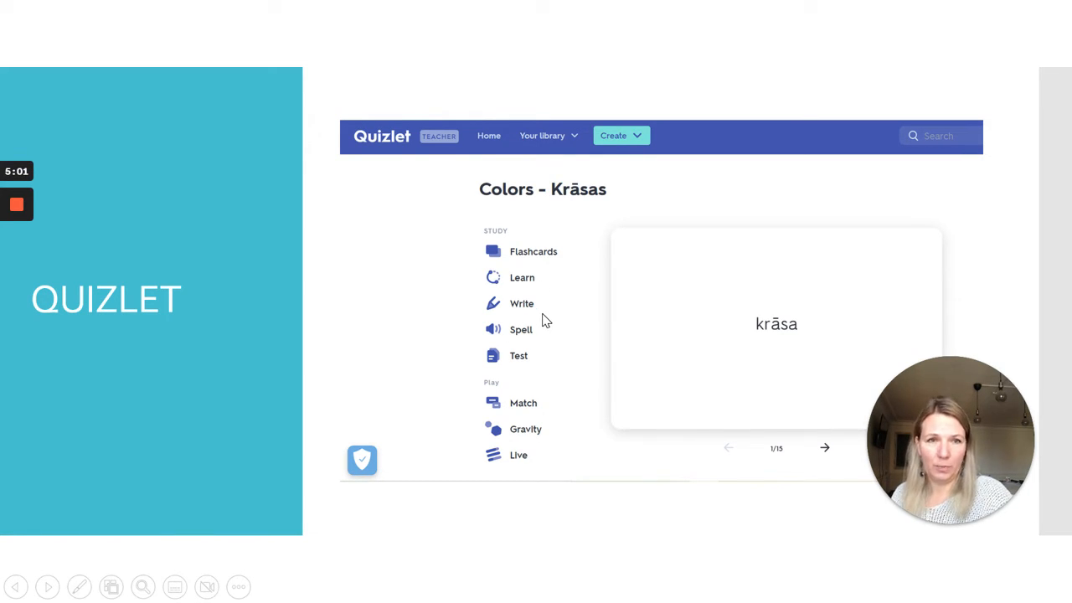
mouse_move(516, 350)
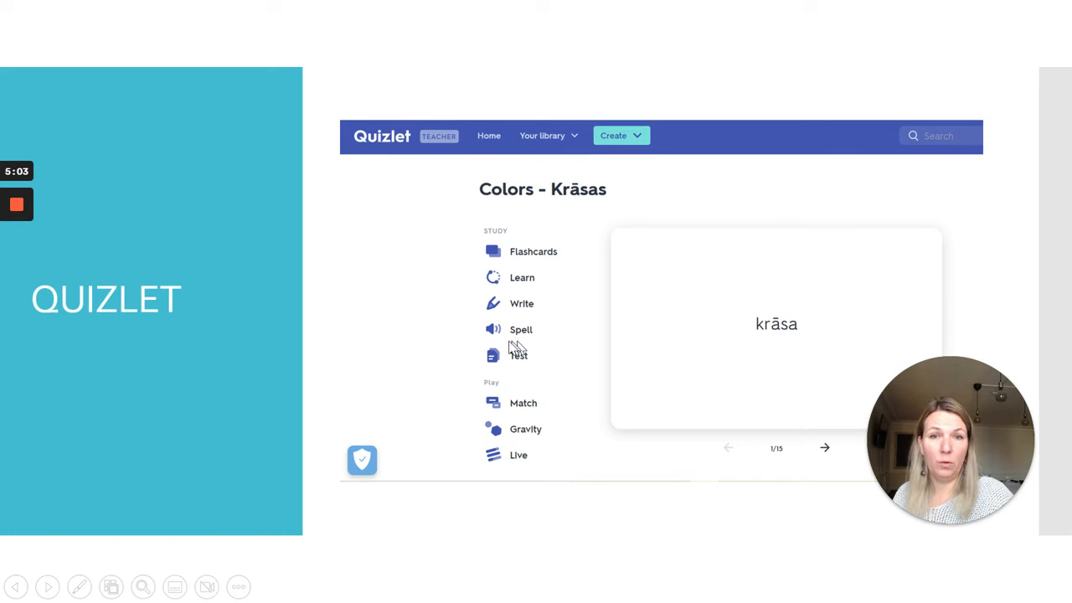
mouse_move(543, 341)
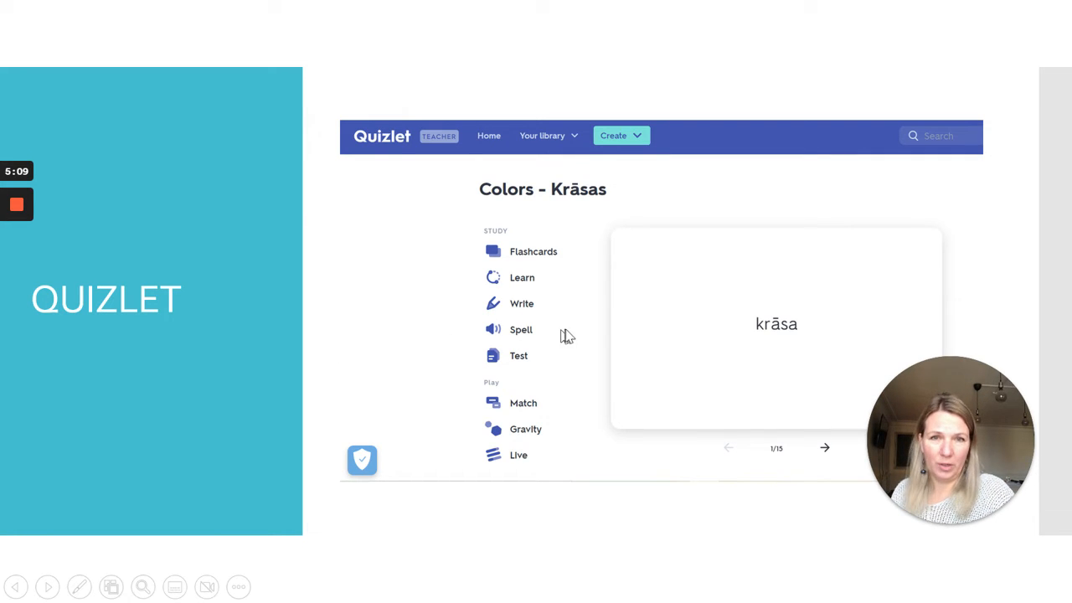
mouse_move(502, 383)
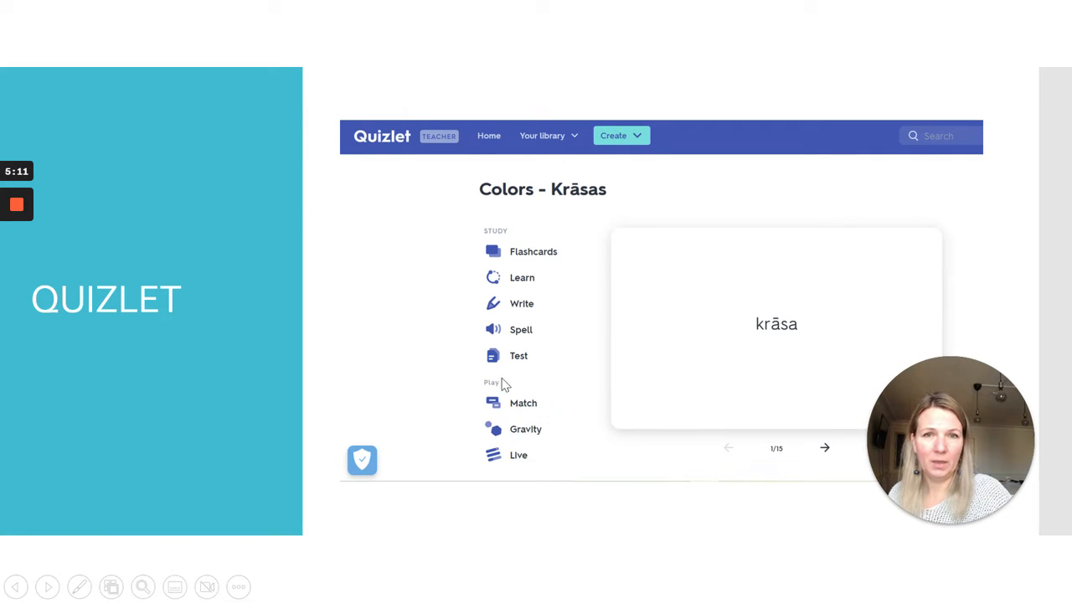
mouse_move(559, 452)
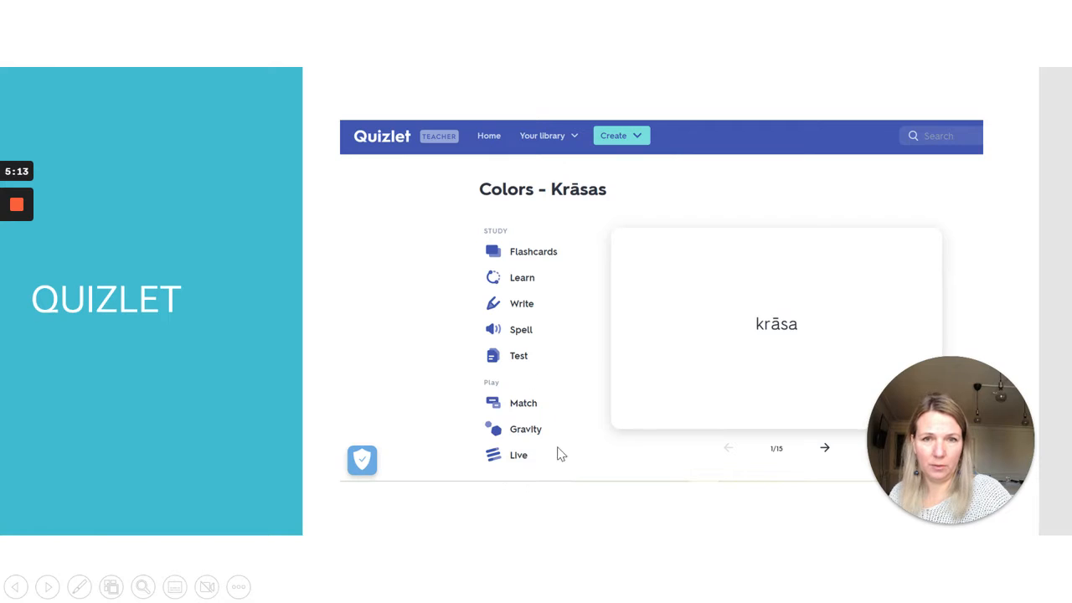
mouse_move(461, 434)
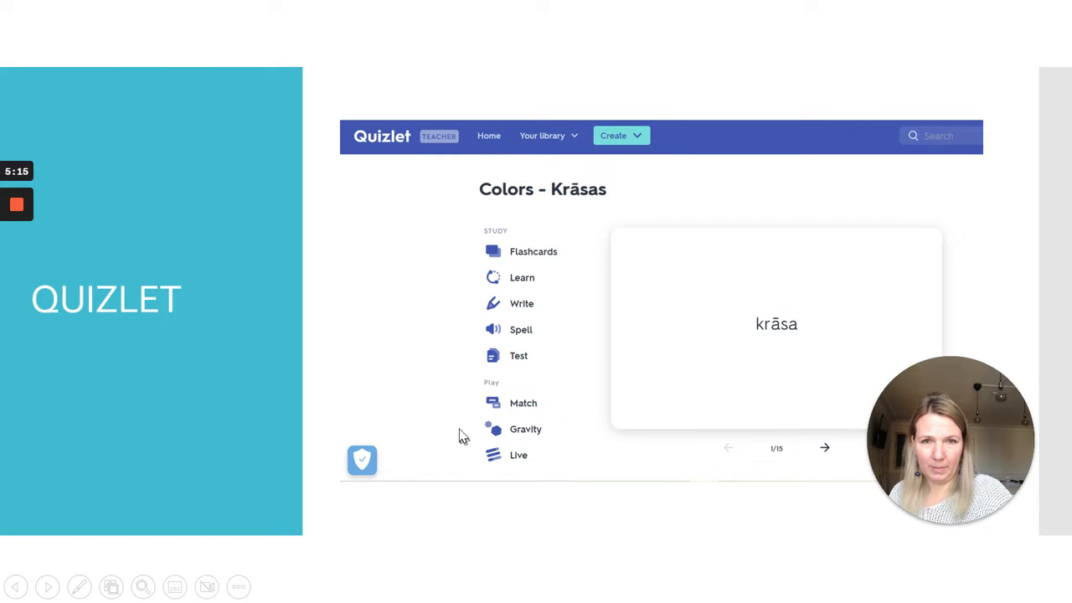
mouse_move(542, 458)
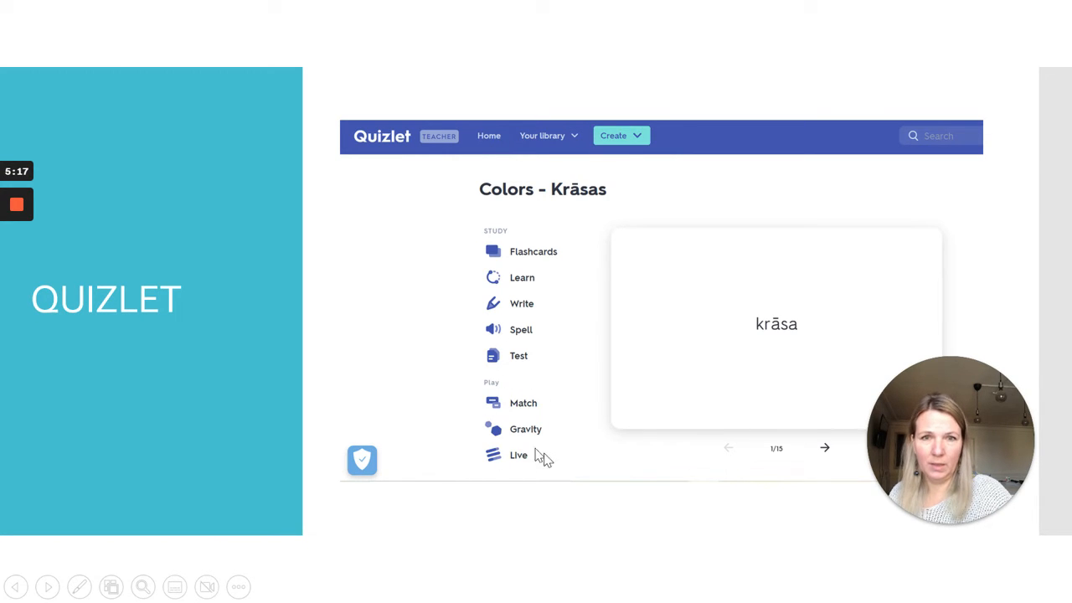
mouse_move(527, 462)
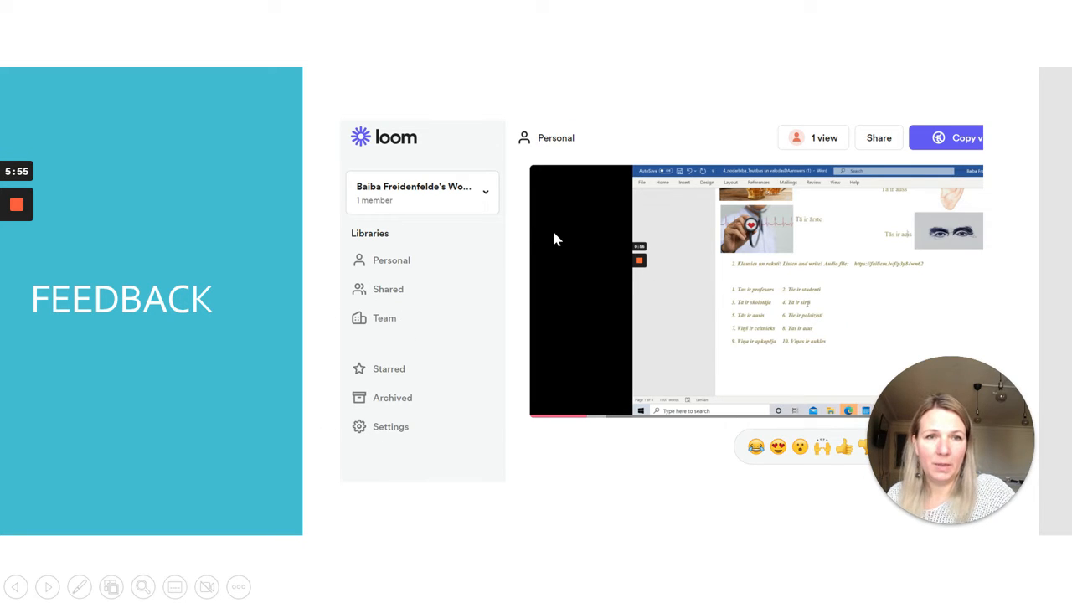
mouse_move(418, 275)
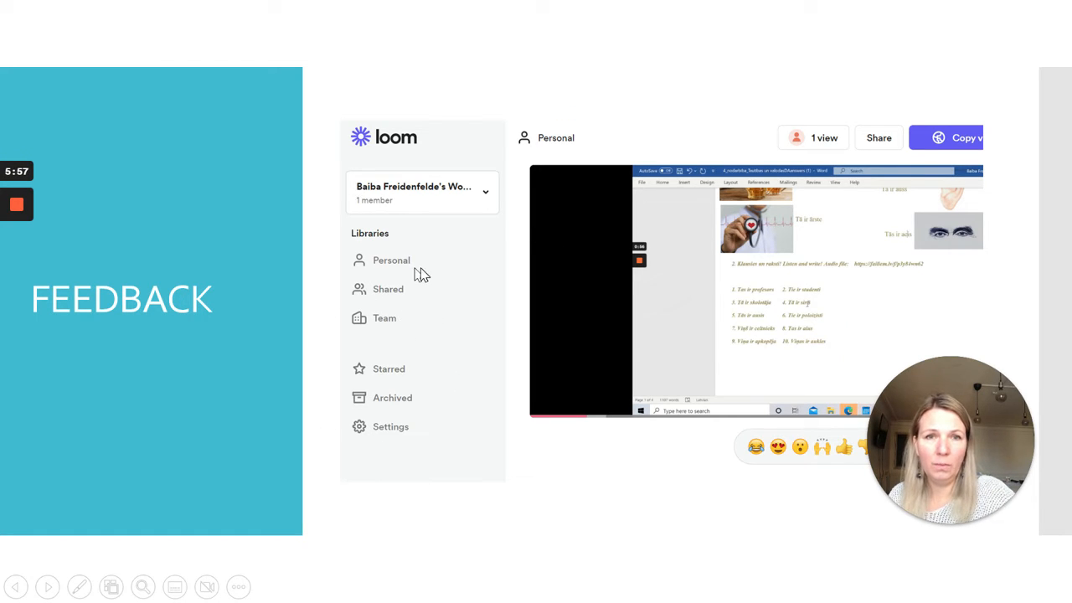
mouse_move(450, 305)
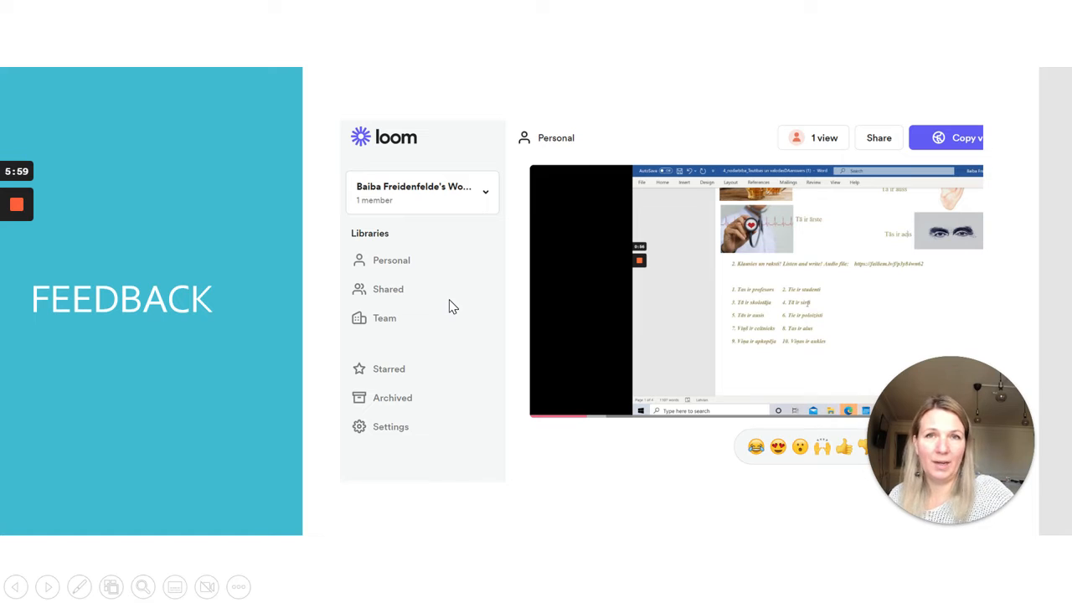
mouse_move(834, 375)
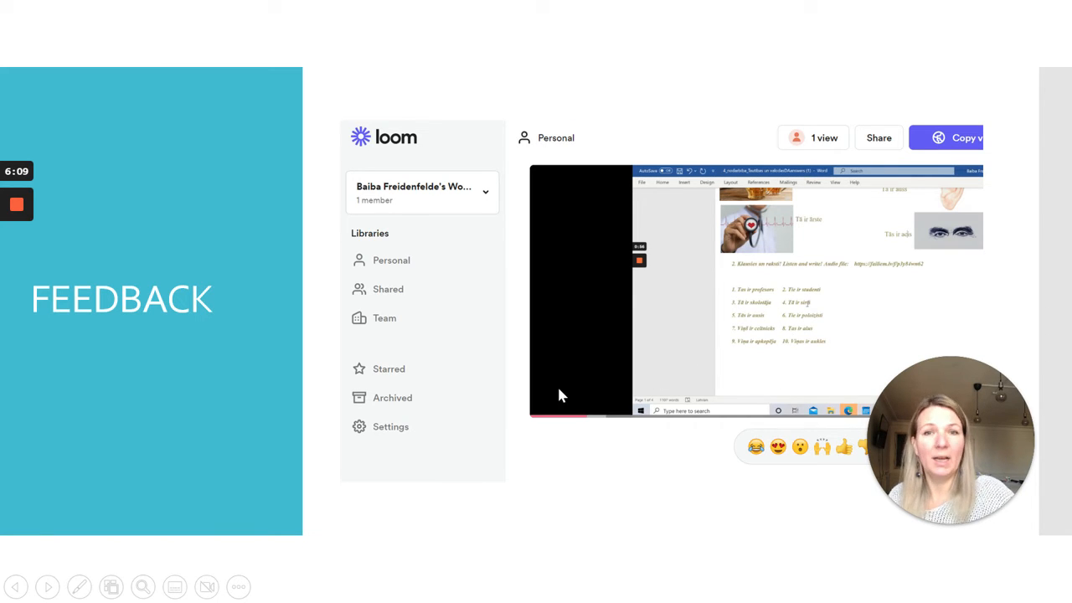
mouse_move(495, 472)
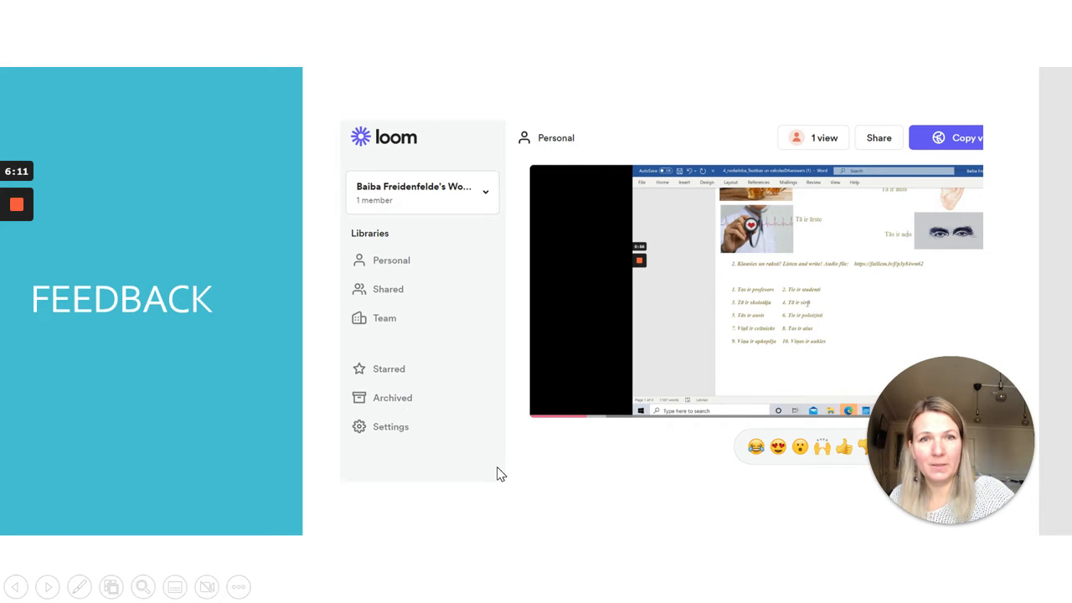